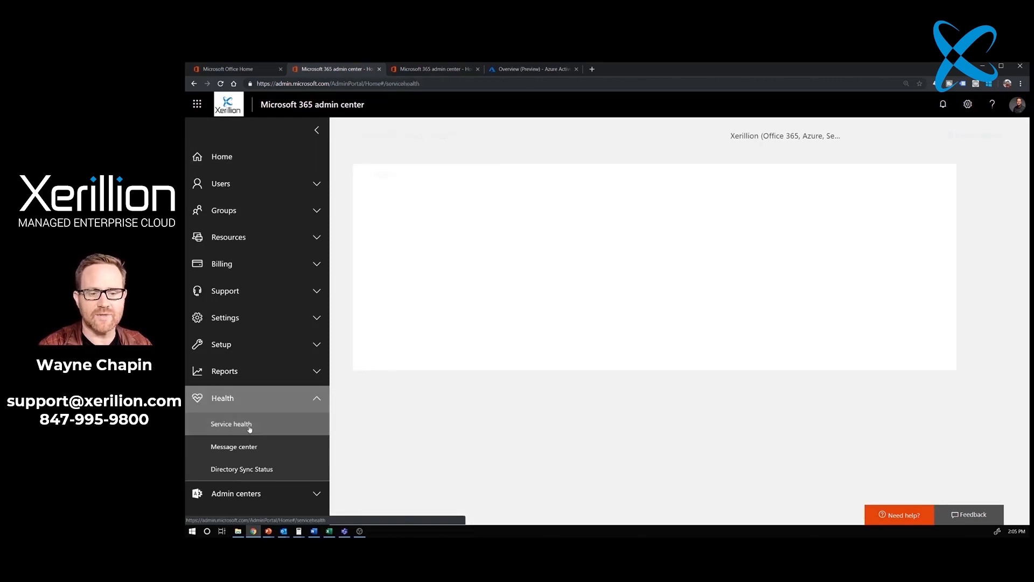
Open Service health under the Health section of the left navigation
left_click(233, 446)
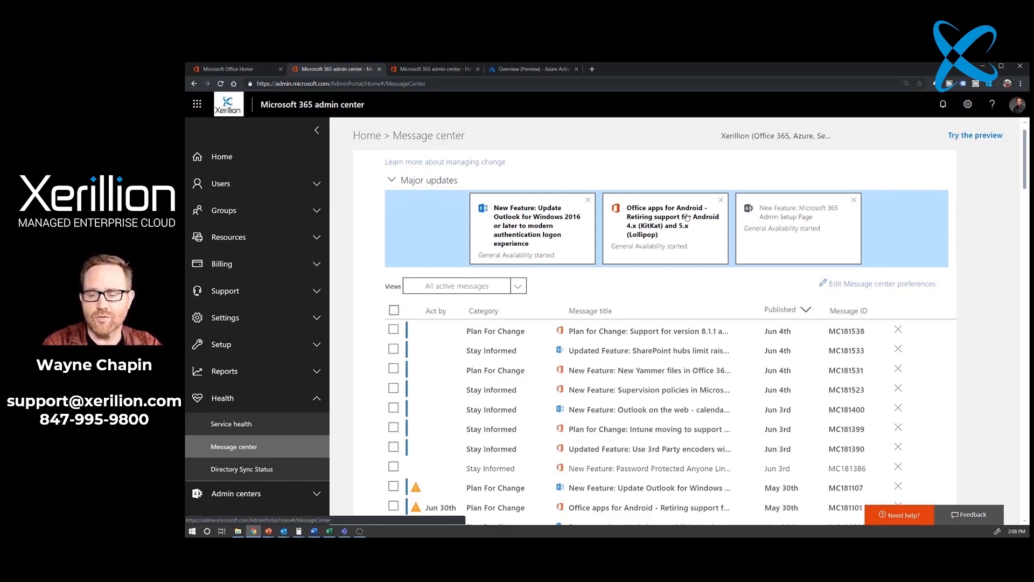